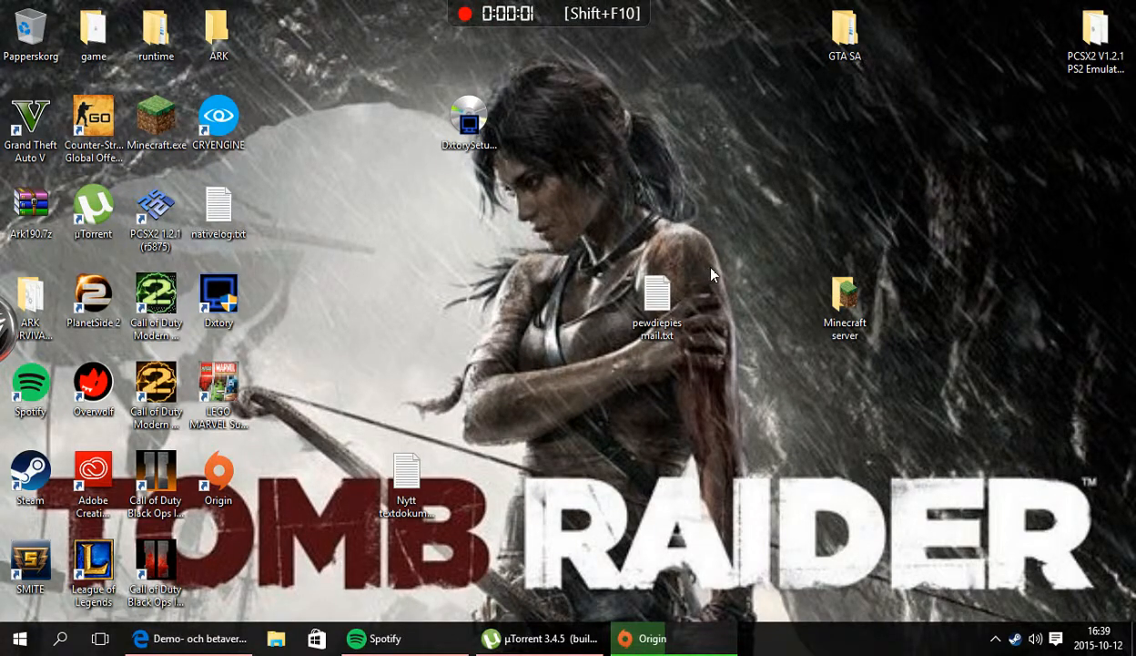
pyautogui.moveTo(747, 277)
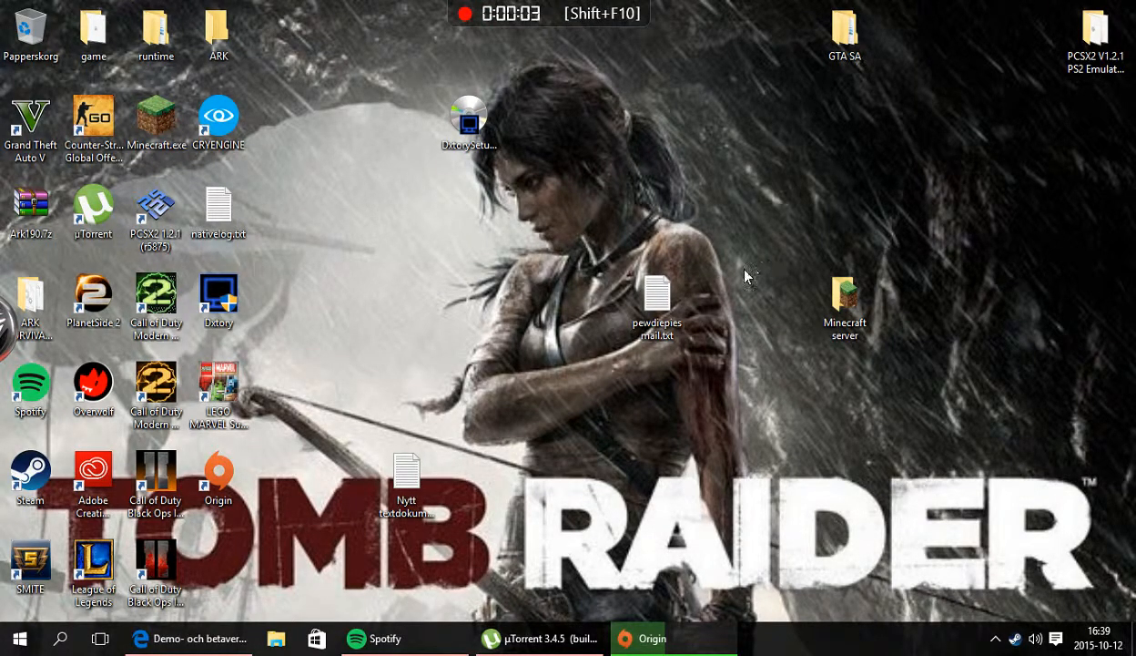